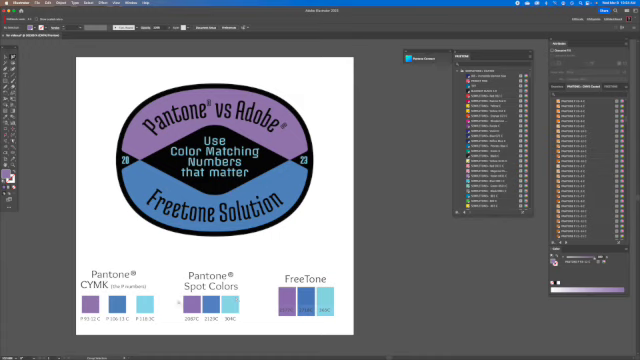
{"action": "mouse_move", "coordinate": [372, 124]}
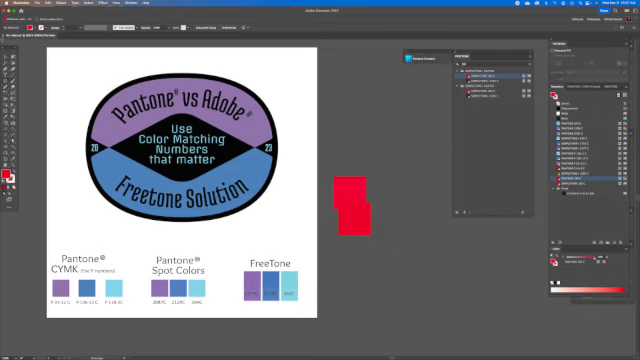
{"action": "mouse_move", "coordinate": [334, 148]}
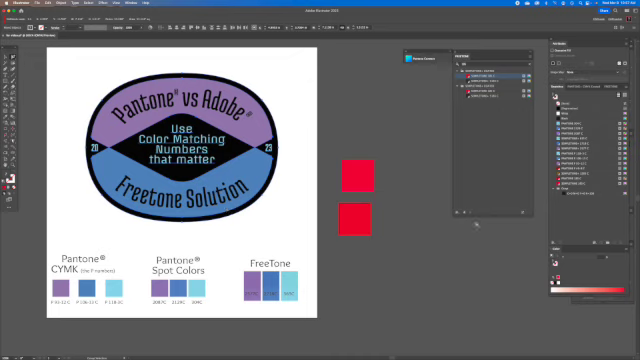
{"action": "mouse_move", "coordinate": [484, 256]}
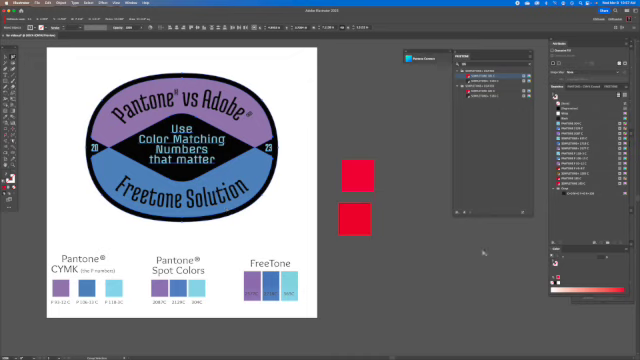